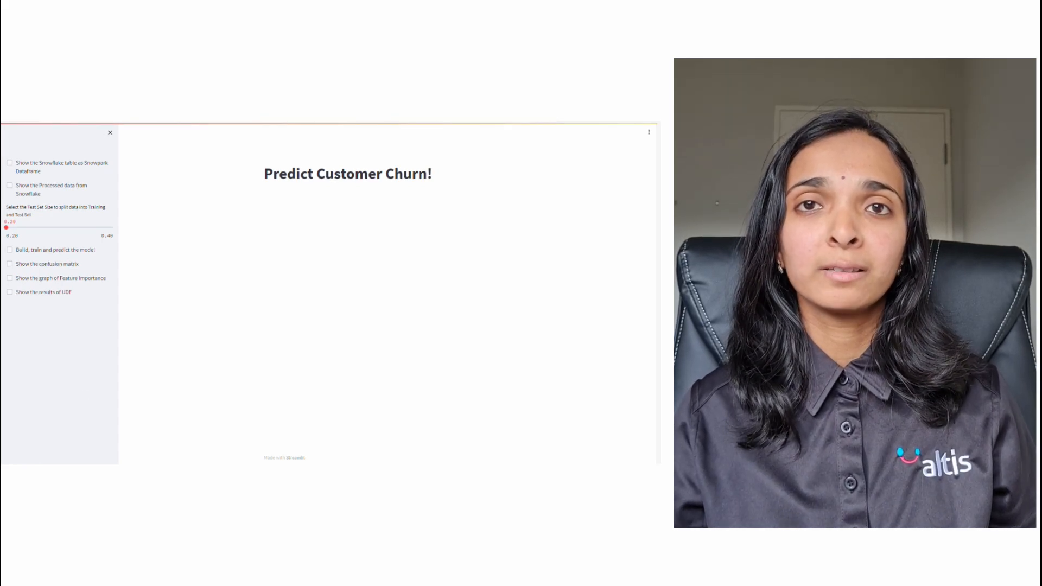
Tick 'Show the Snowflake table as Snowpark Dataframe' to display the raw churn table
click(9, 162)
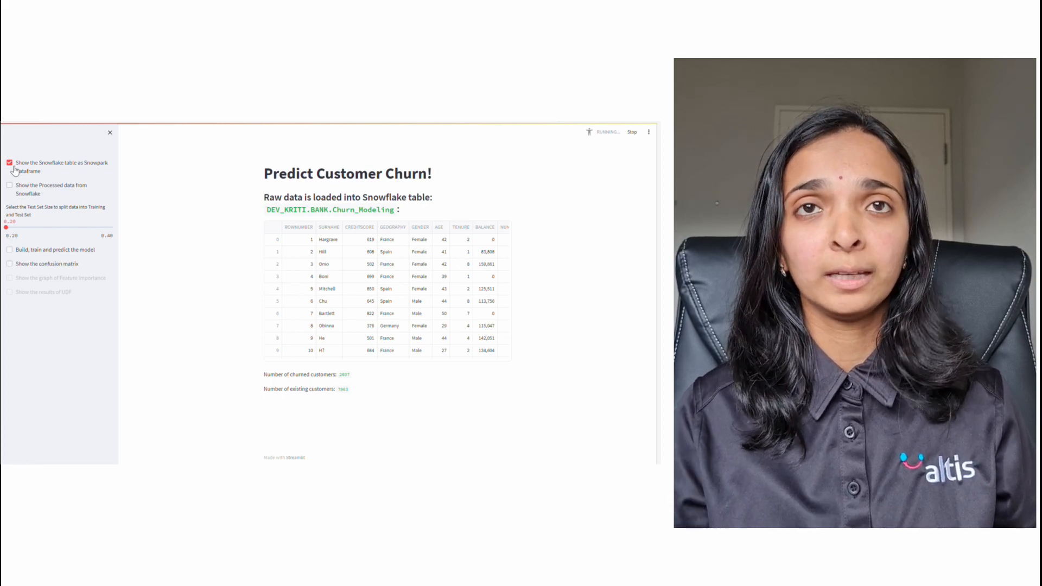
Show the label-encoded processed data, then enable 'Build, train and predict the model'
click(10, 185)
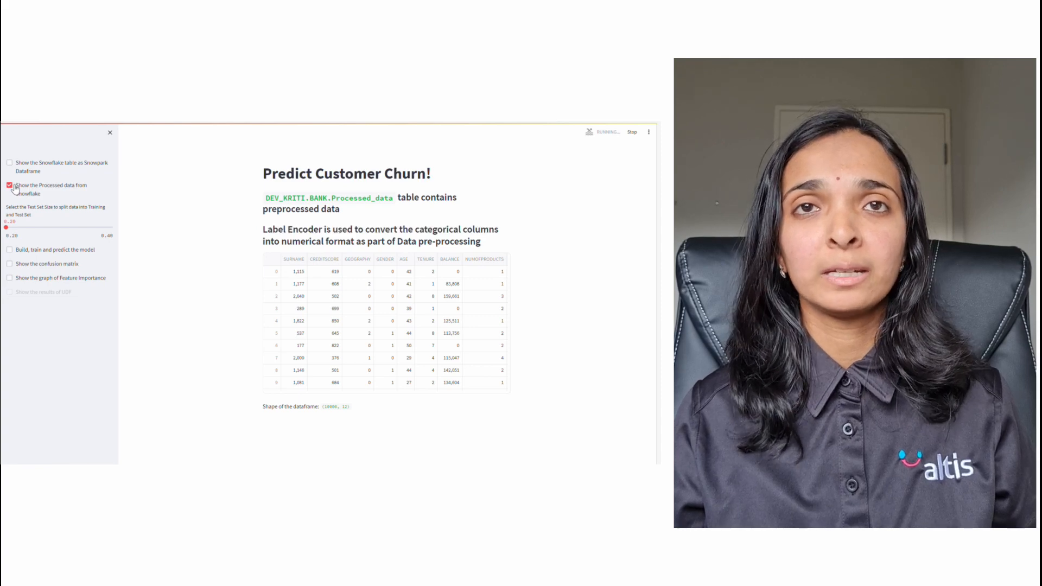
click(9, 249)
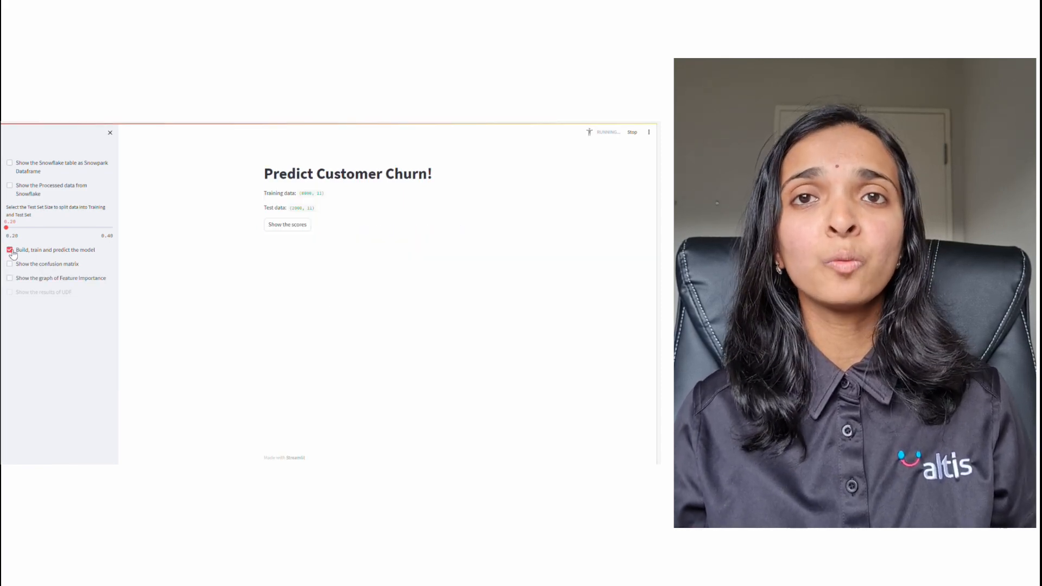
click(9, 249)
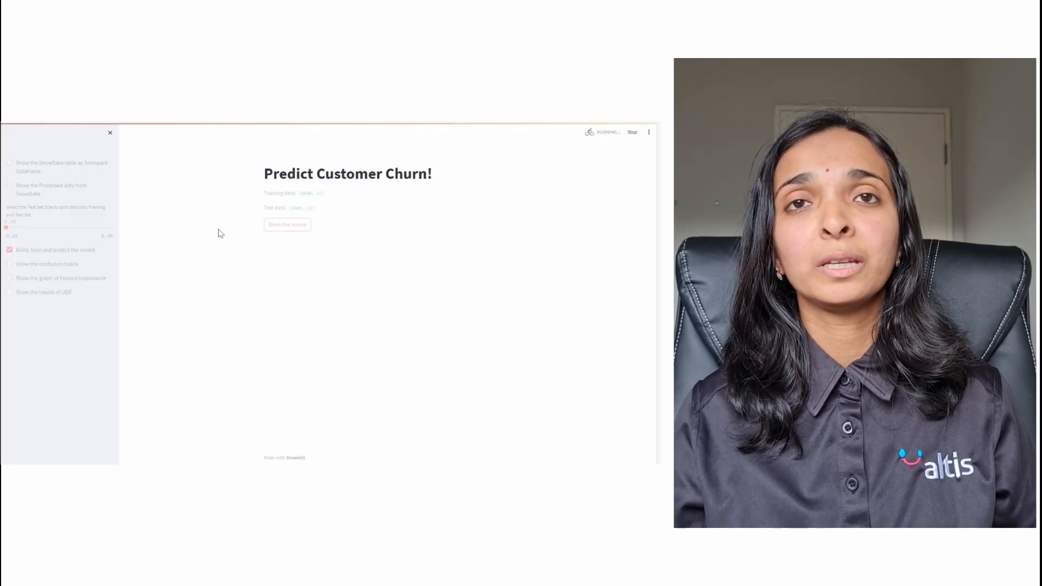
Show the Random Forest train and test accuracy, precision, recall and F1 scores
click(10, 249)
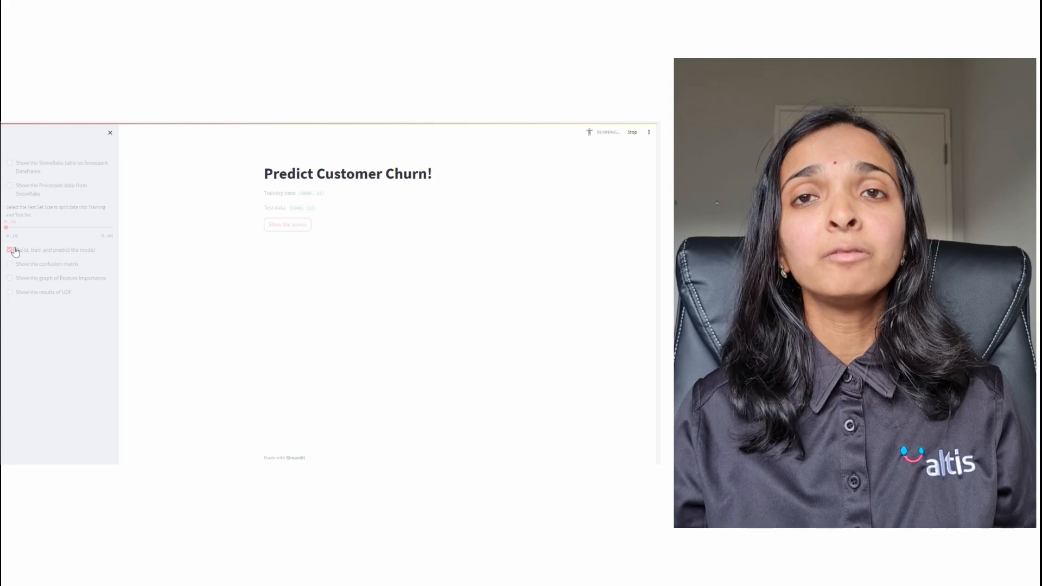
click(10, 249)
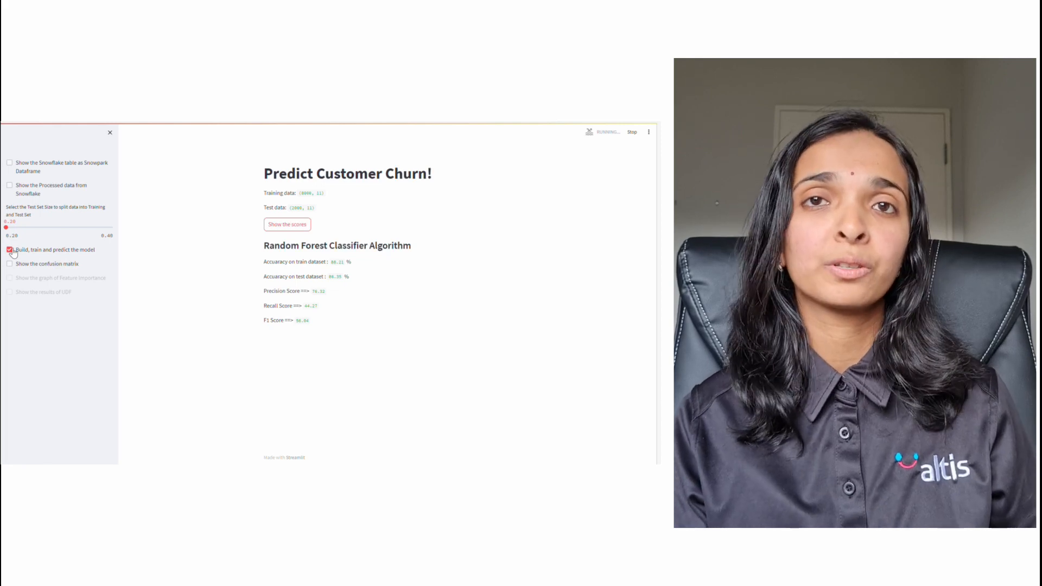
Tick 'Show the confusion matrix' to compare true and predicted churn labels
click(10, 263)
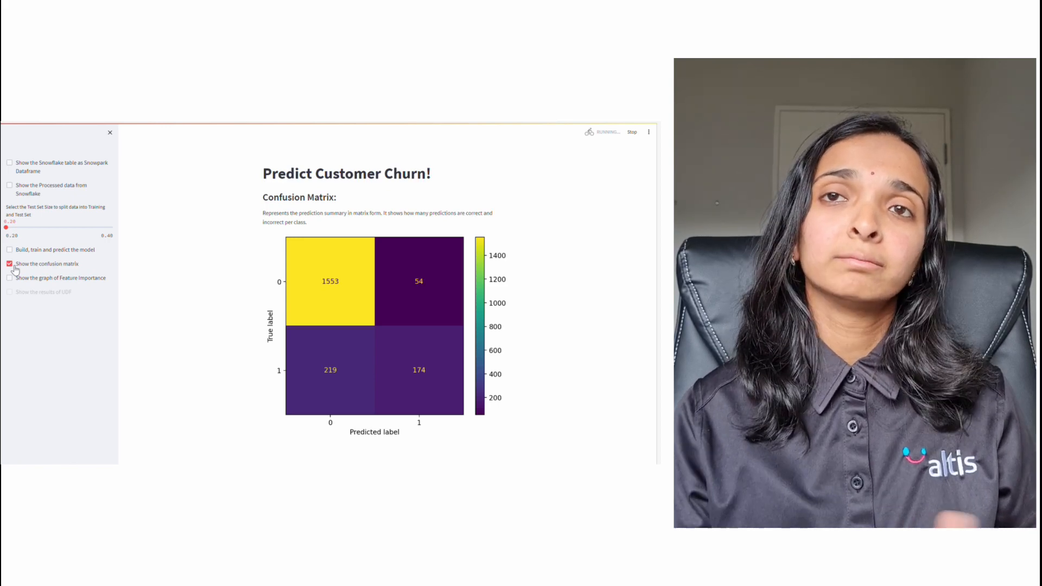
click(9, 264)
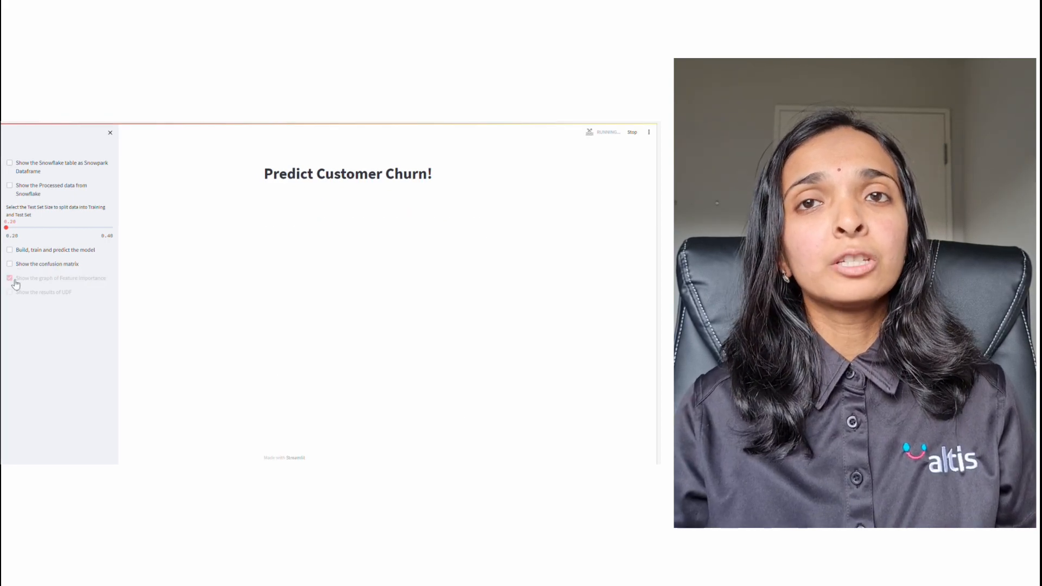
Show the feature importance graph (Age, NumOfProducts, IsActiveMember top), then the UDF results
click(9, 278)
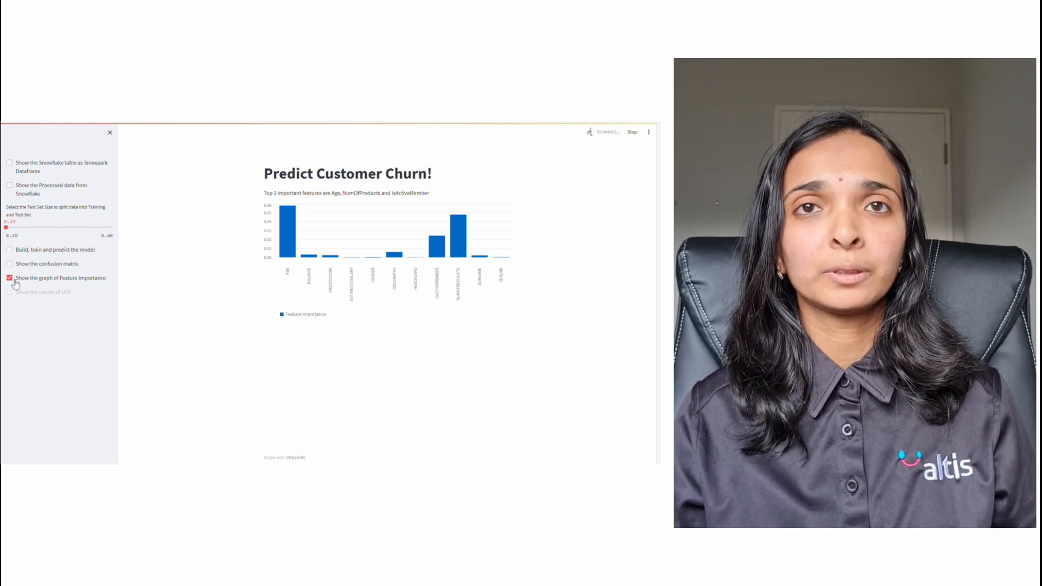
click(10, 278)
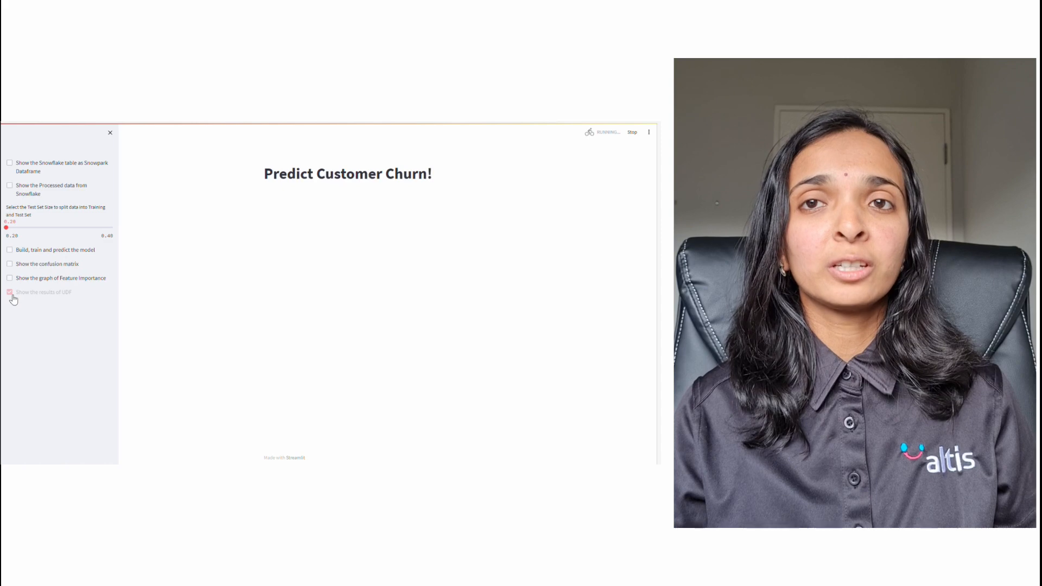
click(9, 293)
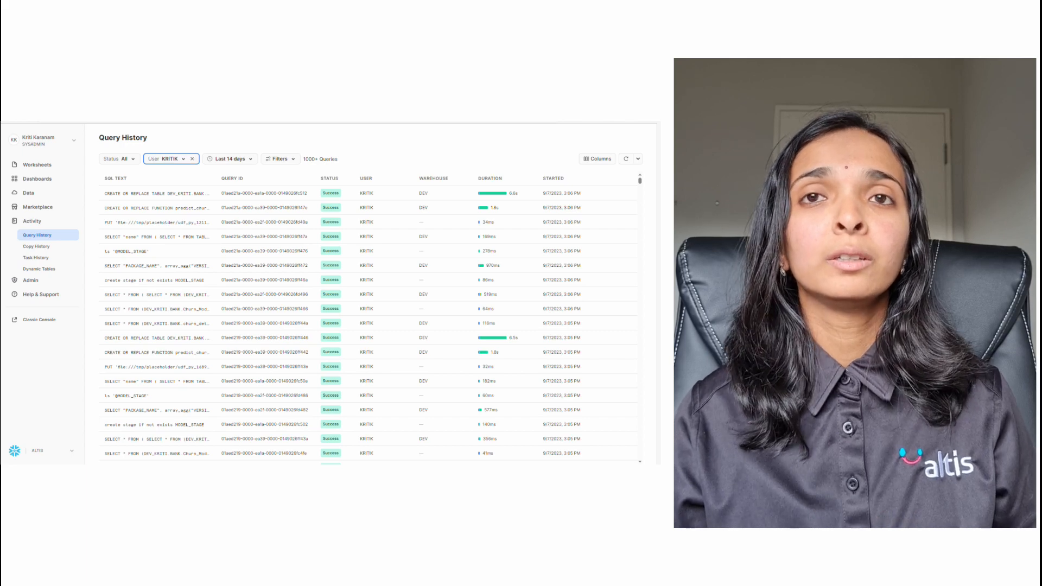
Refresh Snowsight's Query History to list the app's newest table and function queries
click(625, 159)
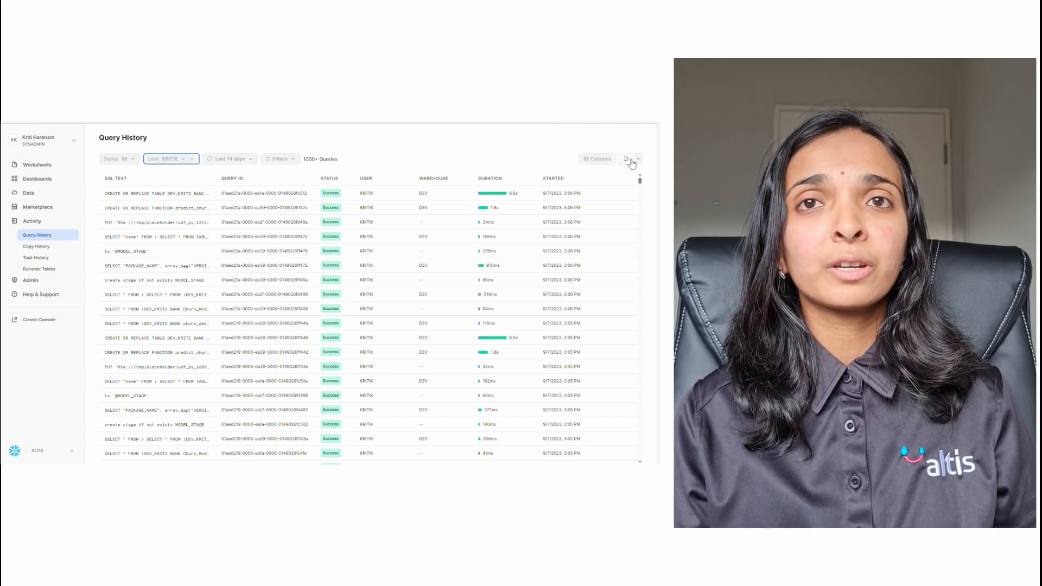
click(627, 158)
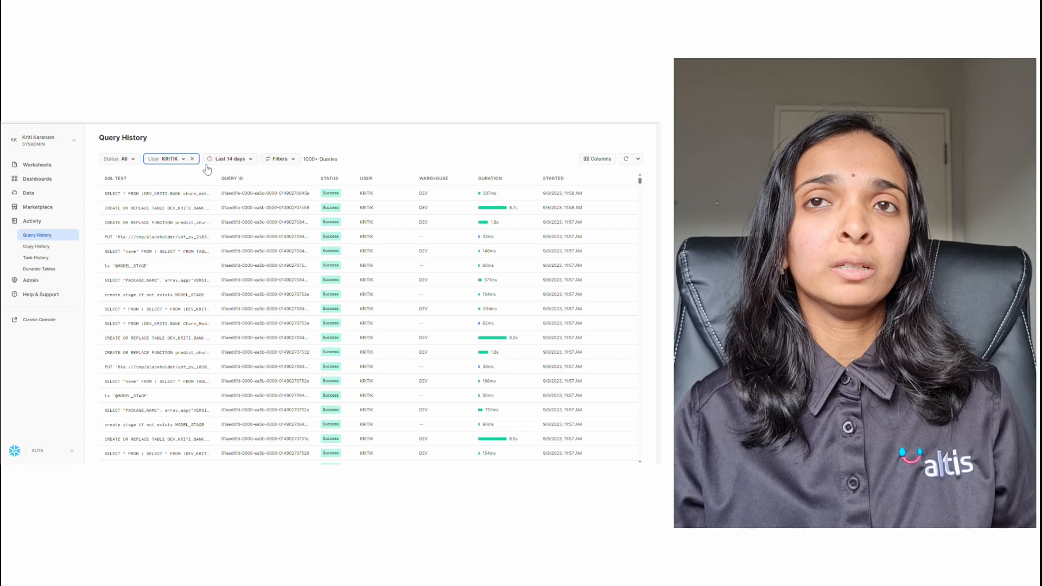